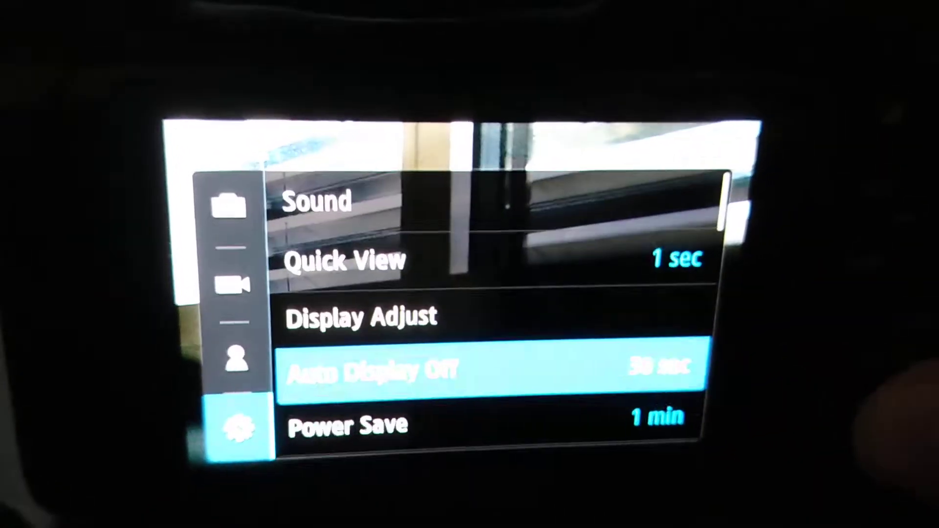
pyautogui.scroll(-3)
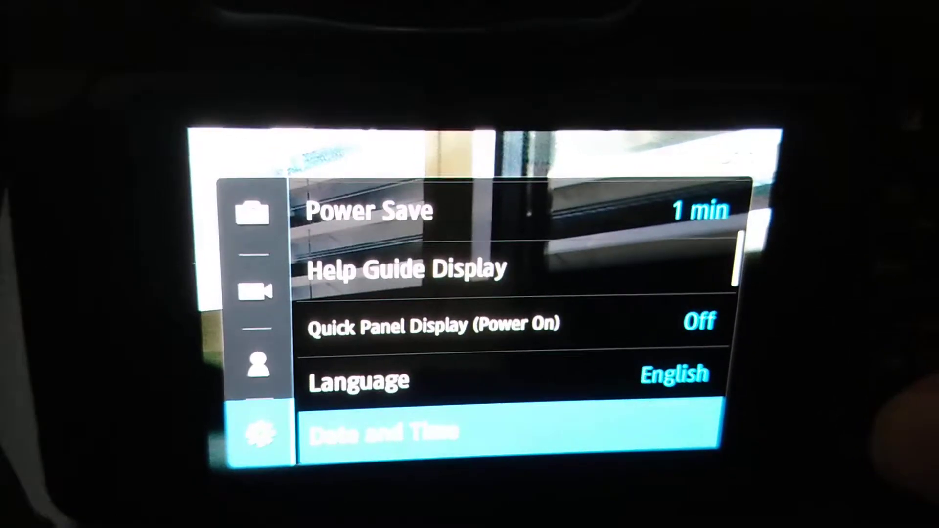
pyautogui.scroll(-3)
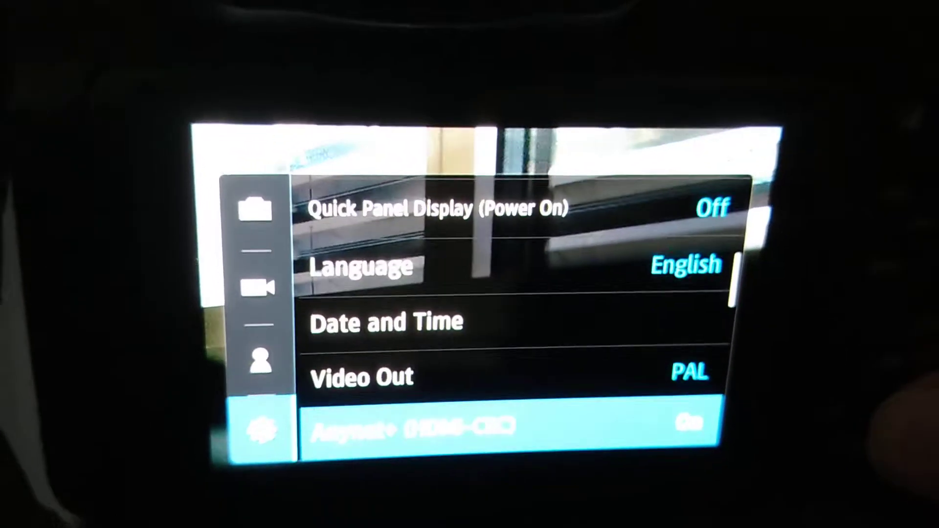
pyautogui.scroll(-3)
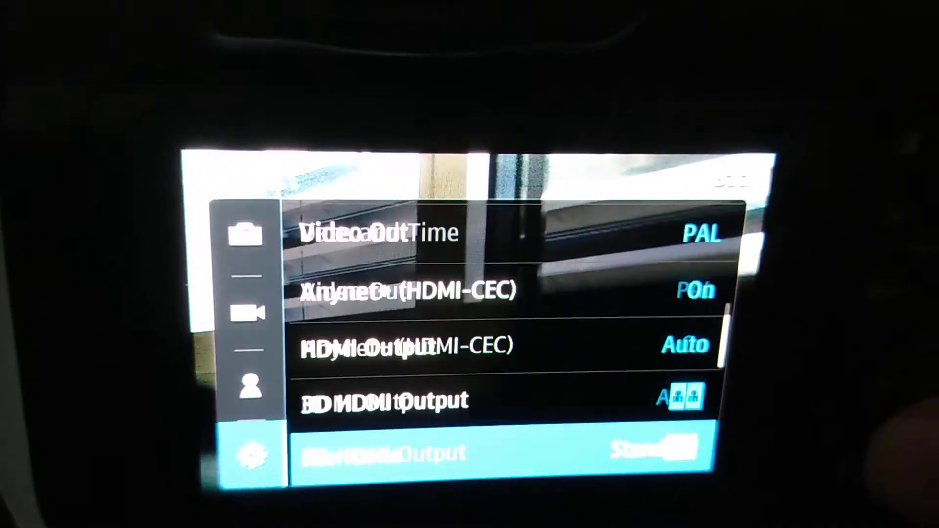
pyautogui.scroll(-3)
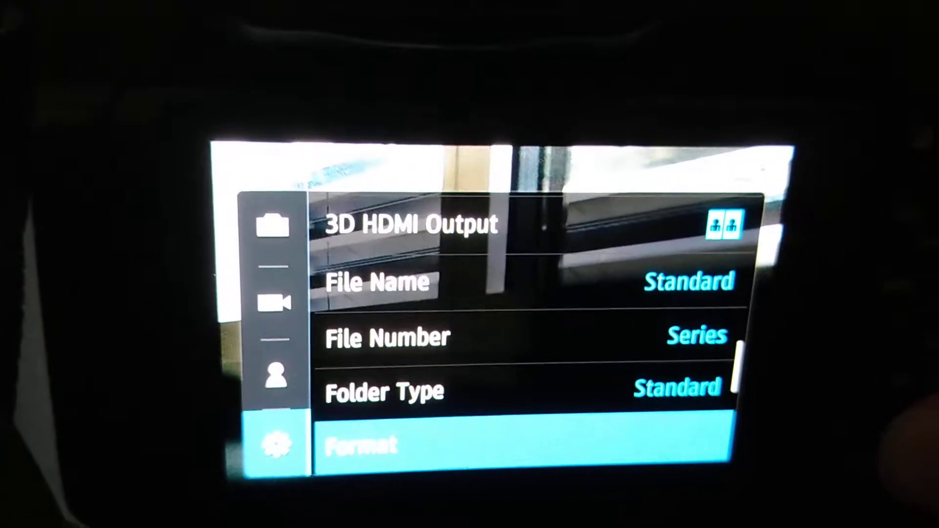
pyautogui.scroll(-3)
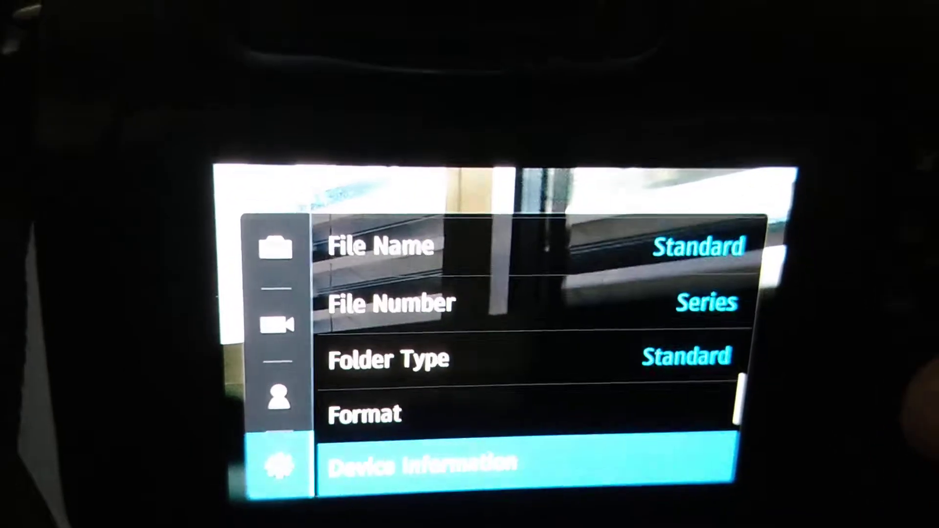